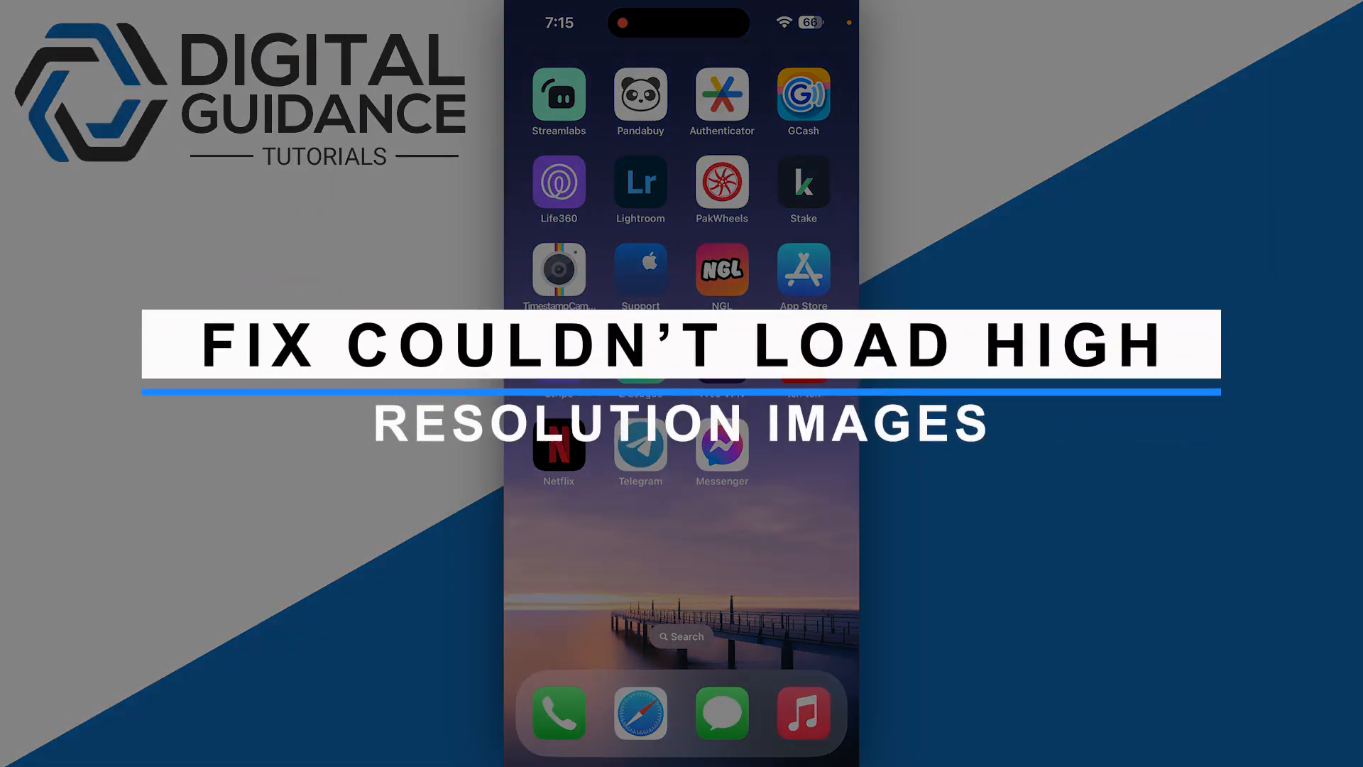
Step: Search the App Store for Messenger by typing 'mes' on the Search page
click(721, 453)
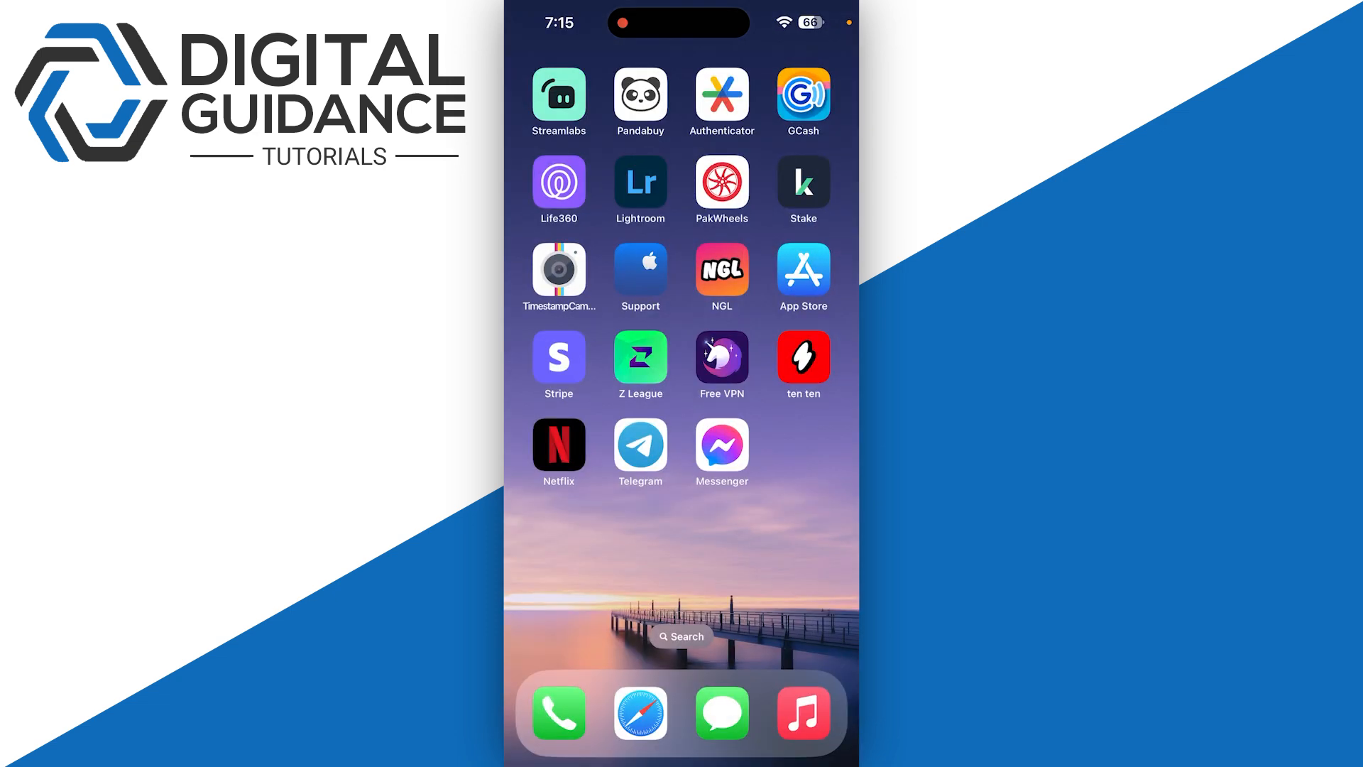
click(802, 270)
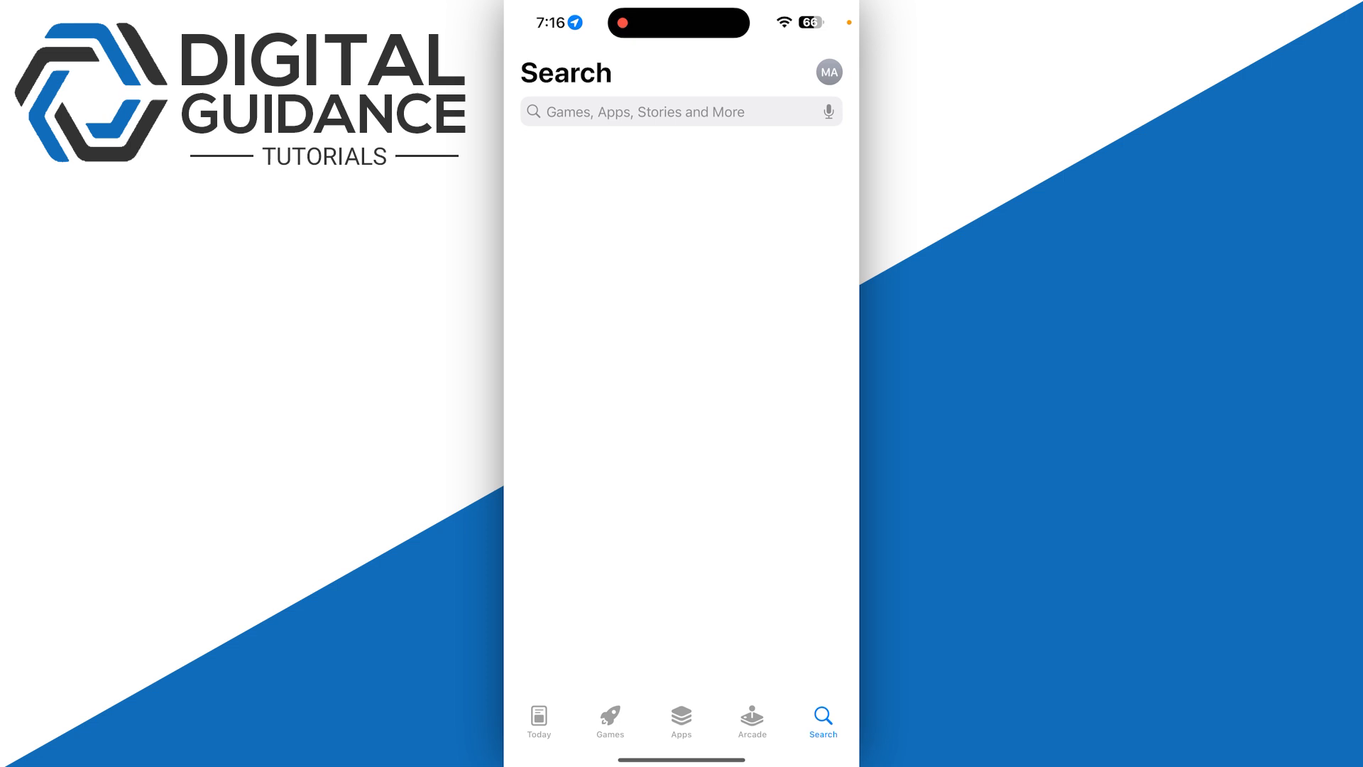
text(mes)
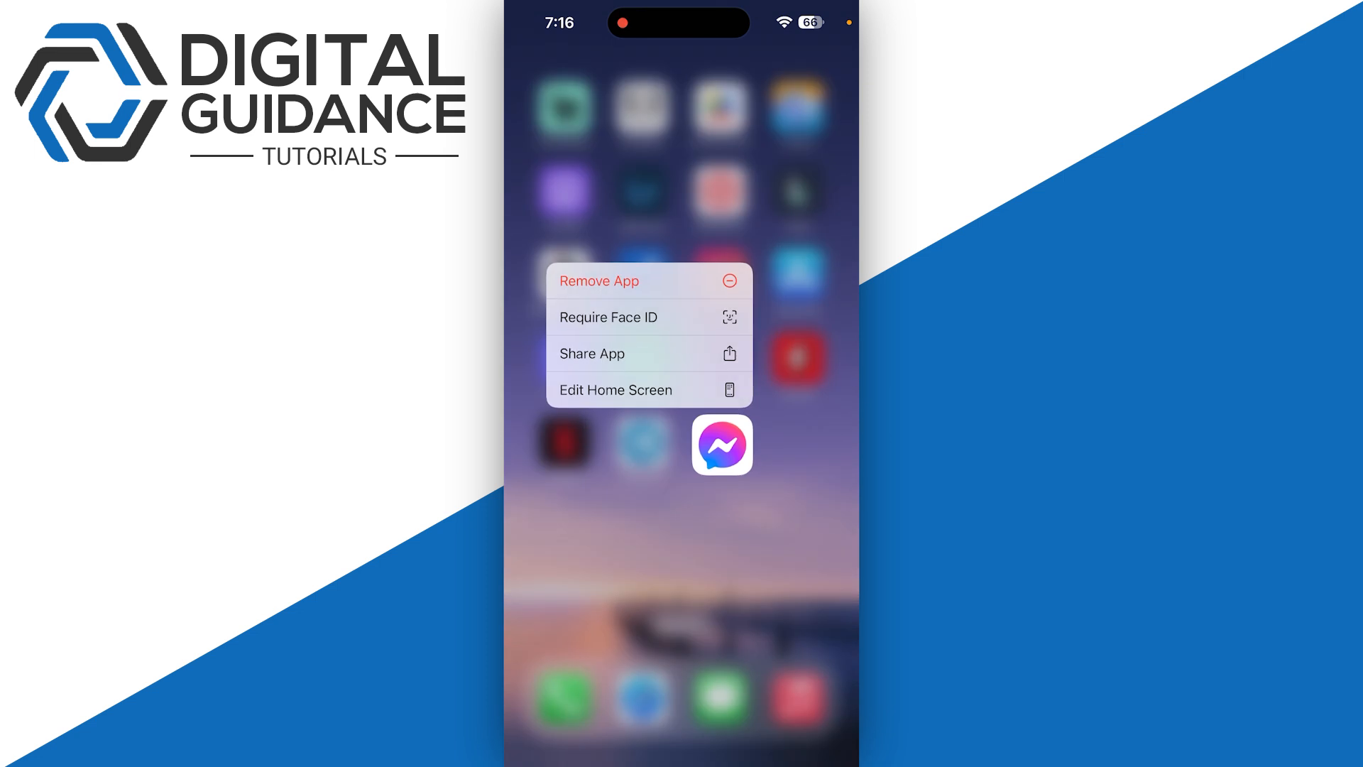
Step: Dismiss Messenger's menu and check its 177.8 MB entry in Settings > General > iPhone Storage
click(681, 565)
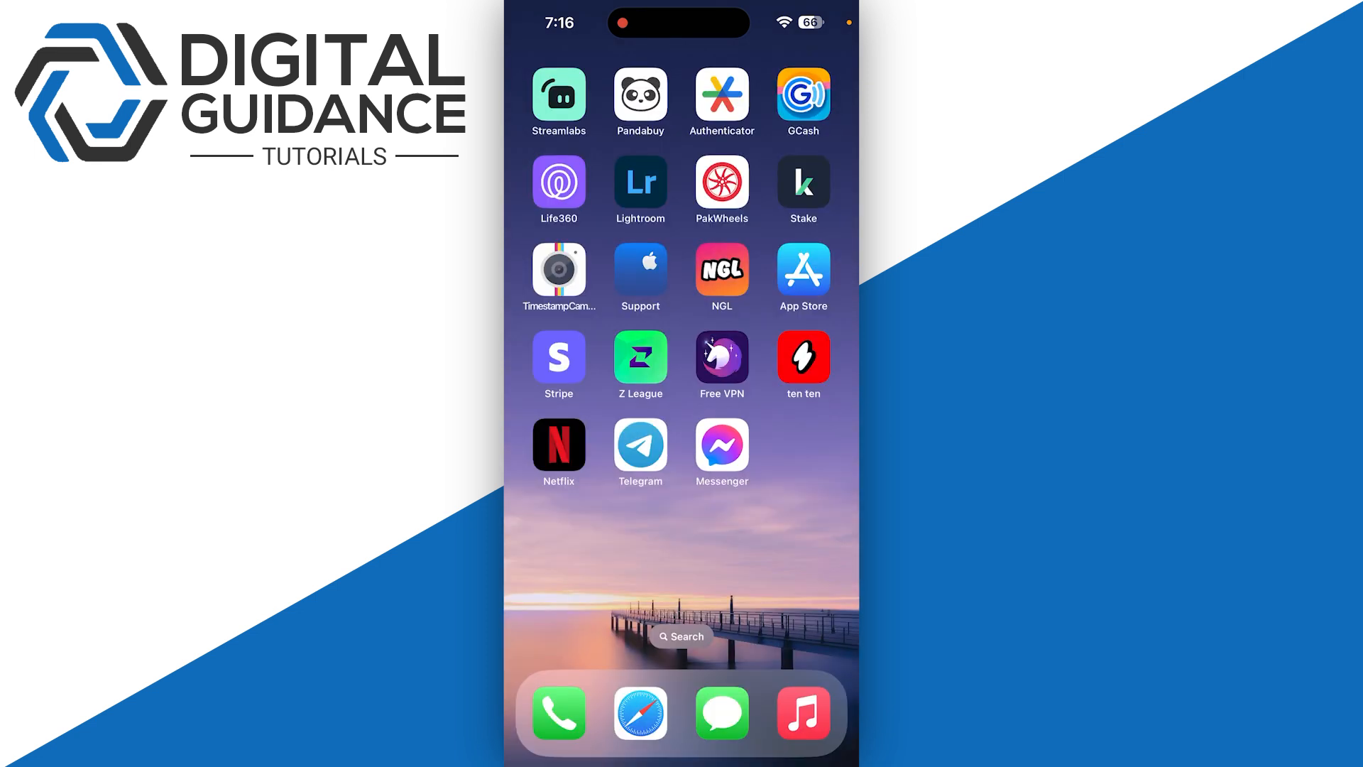
scroll(left, 3)
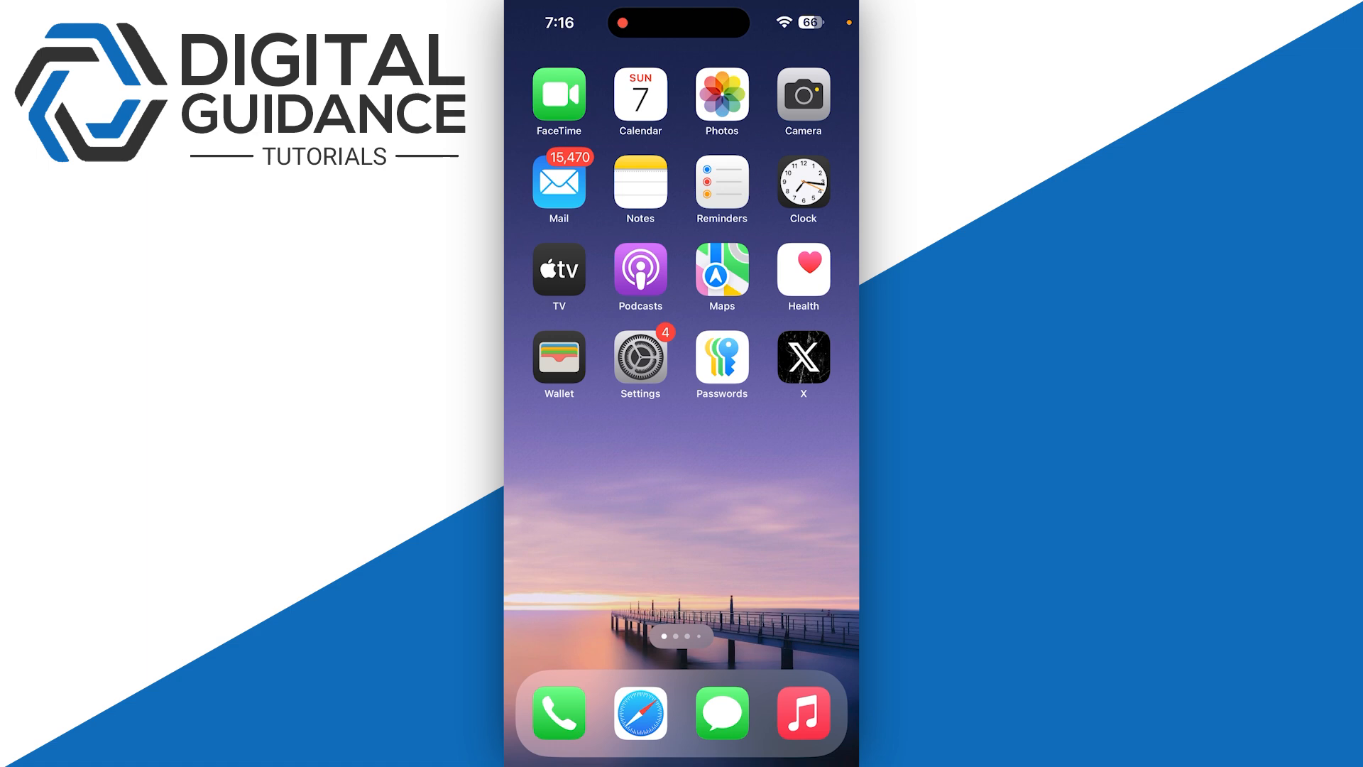
click(640, 357)
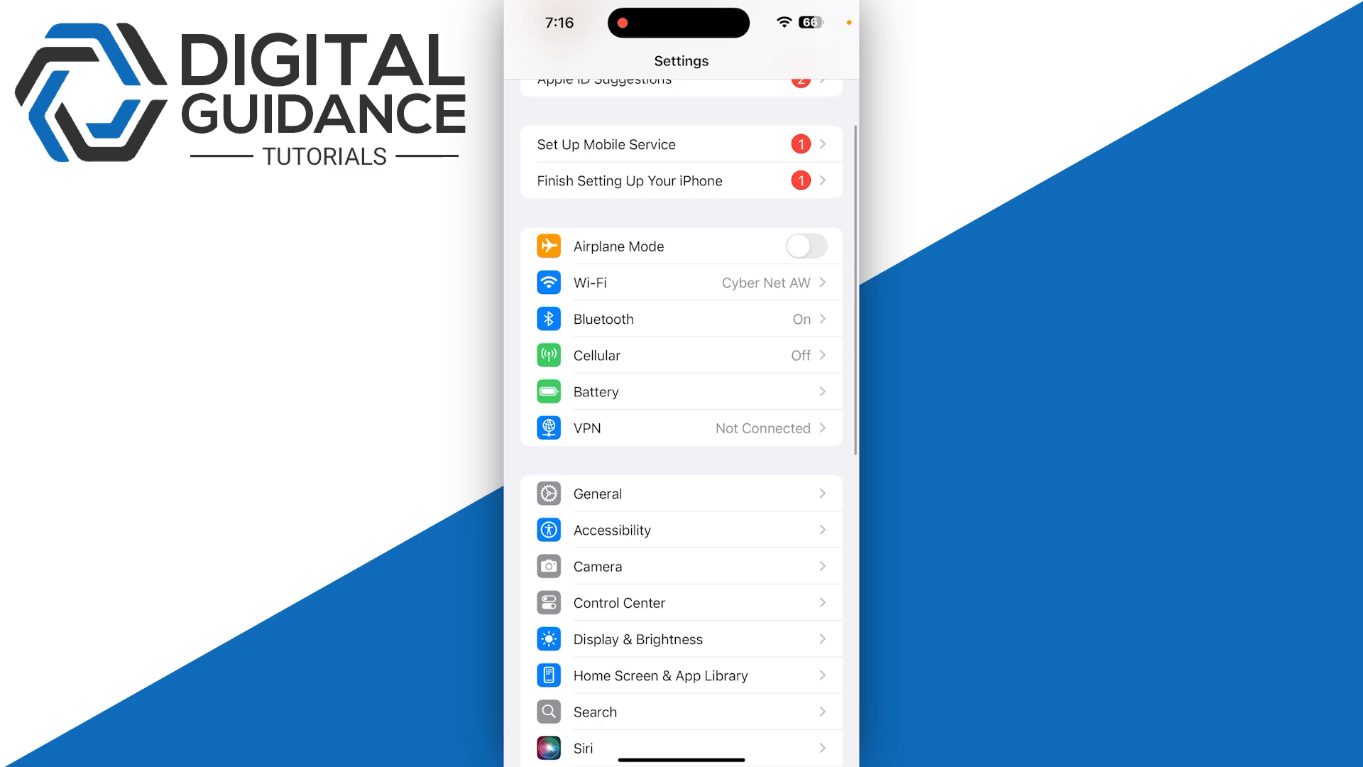
click(683, 493)
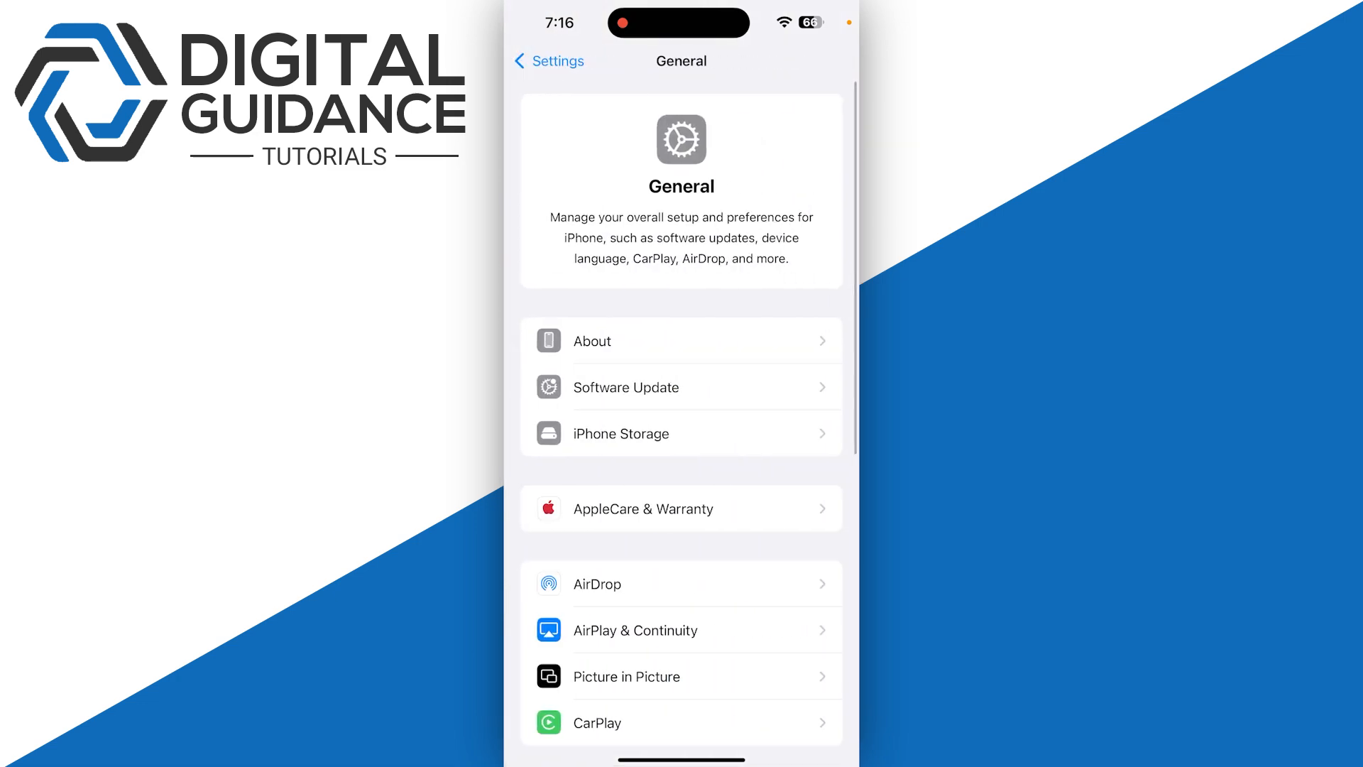
click(620, 434)
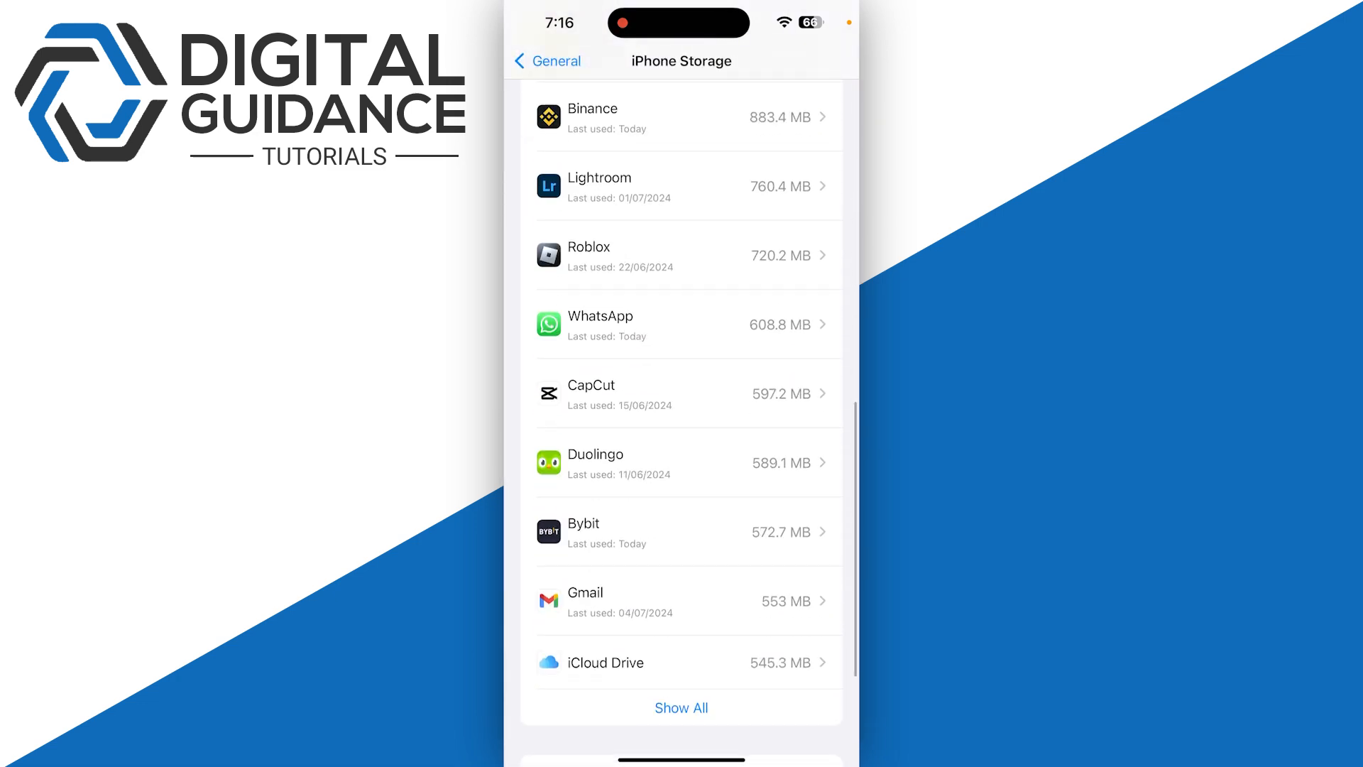
scroll(down, 3)
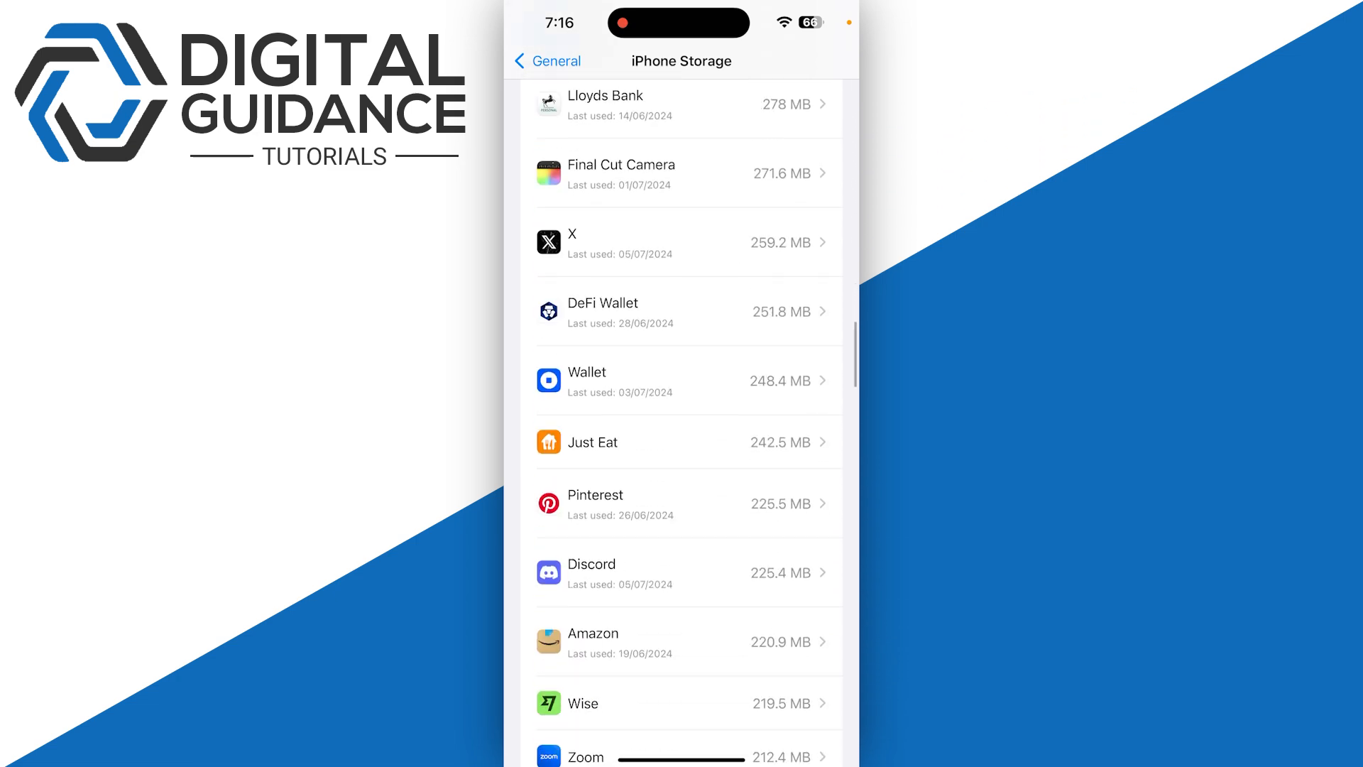
scroll(down, 3)
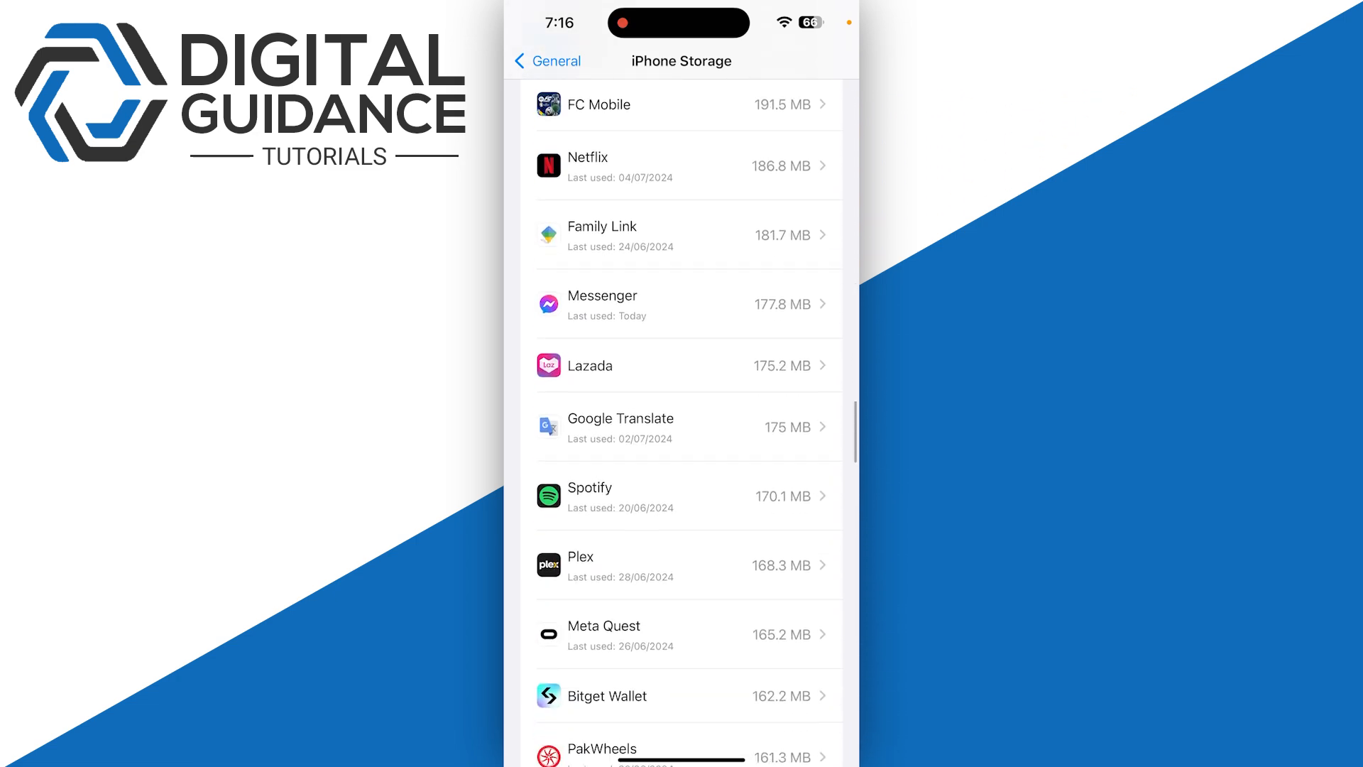
click(687, 305)
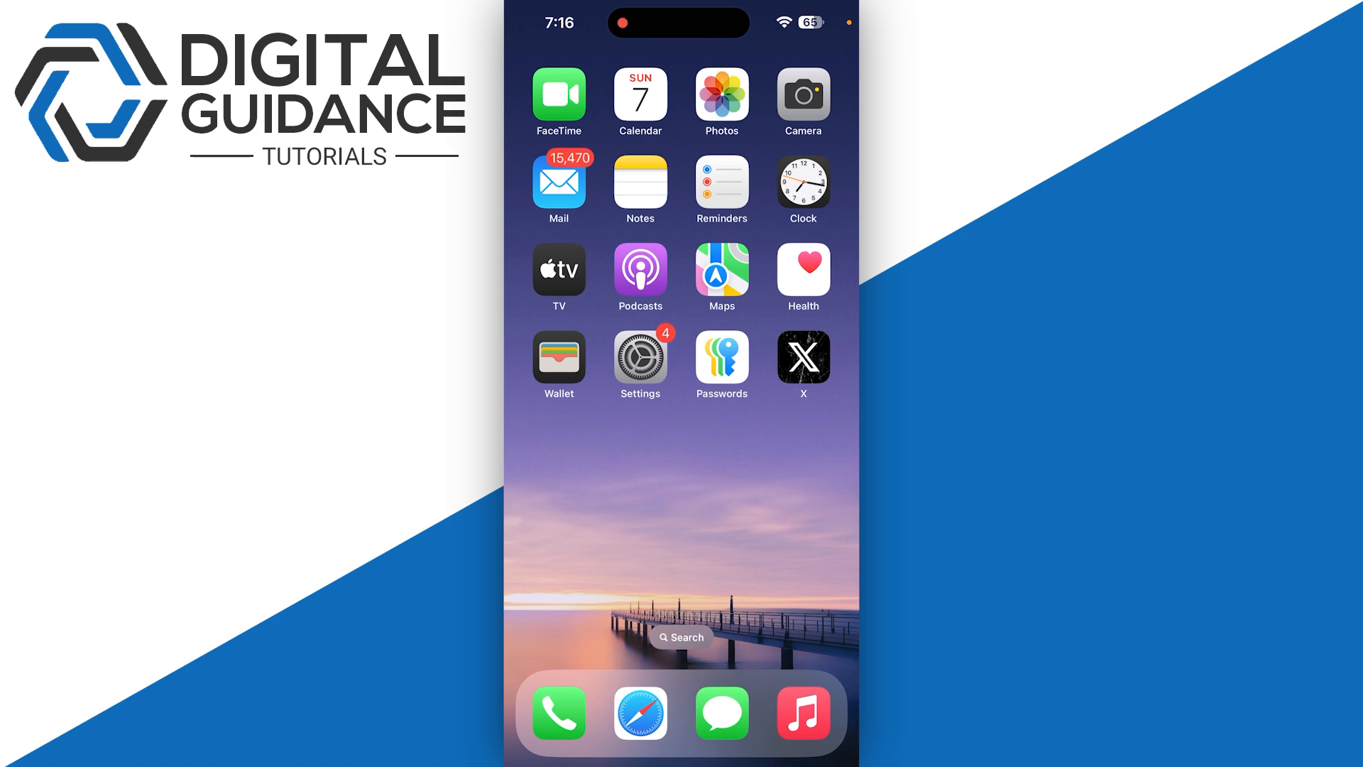
click(640, 356)
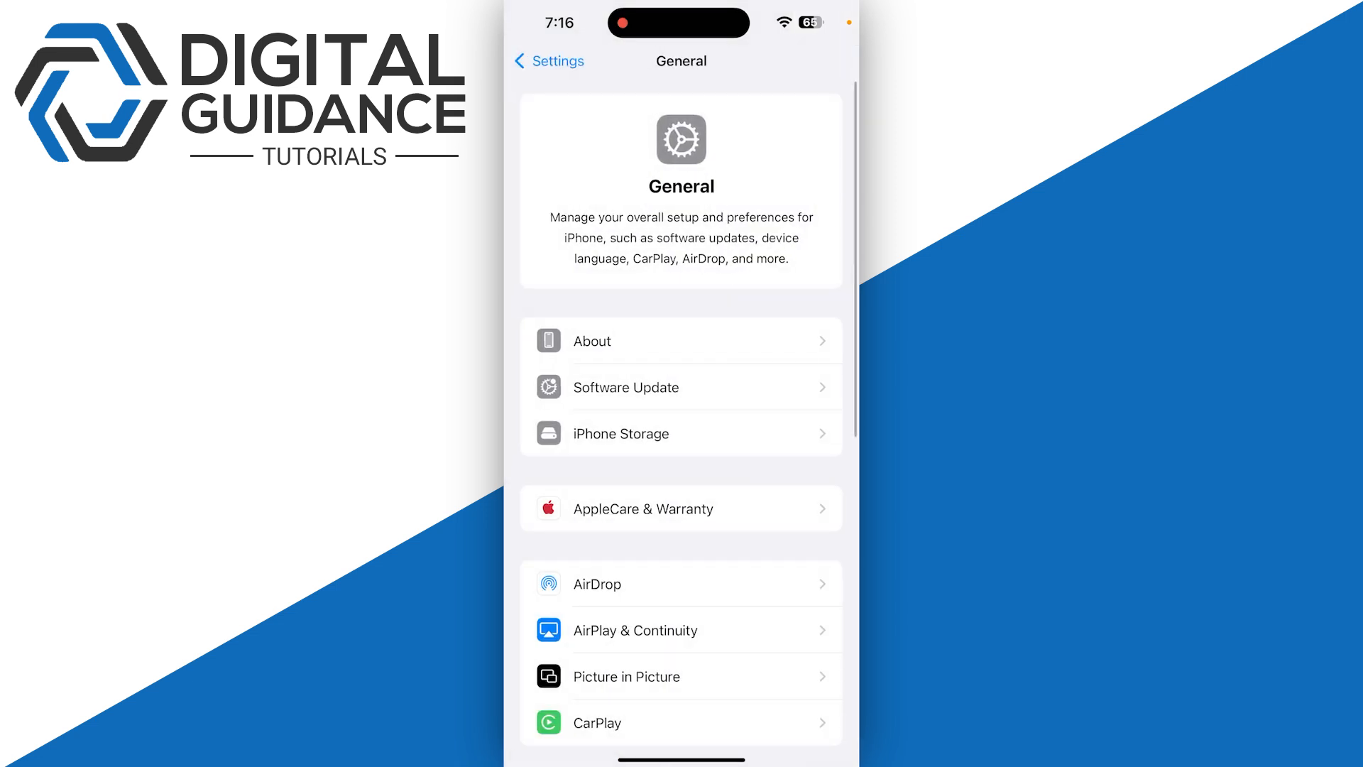
click(620, 433)
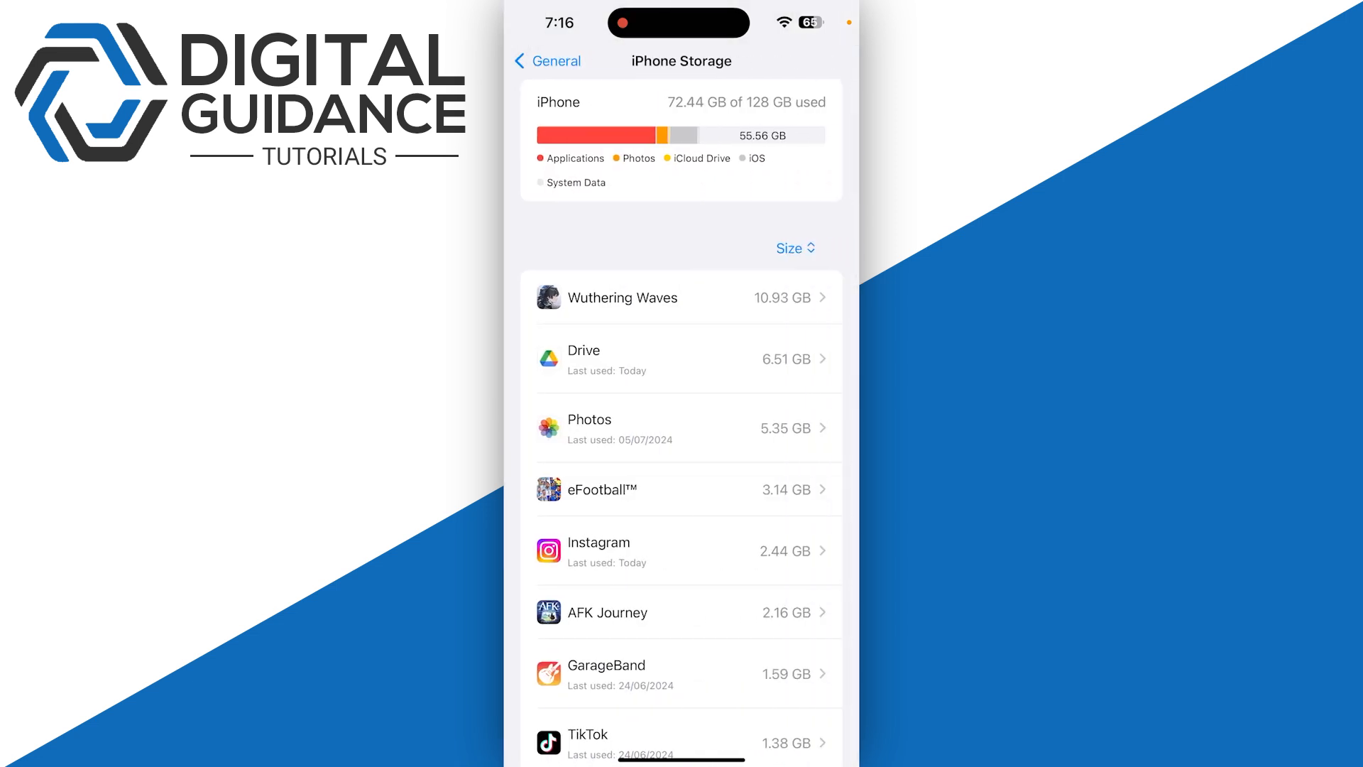
scroll(down, 3)
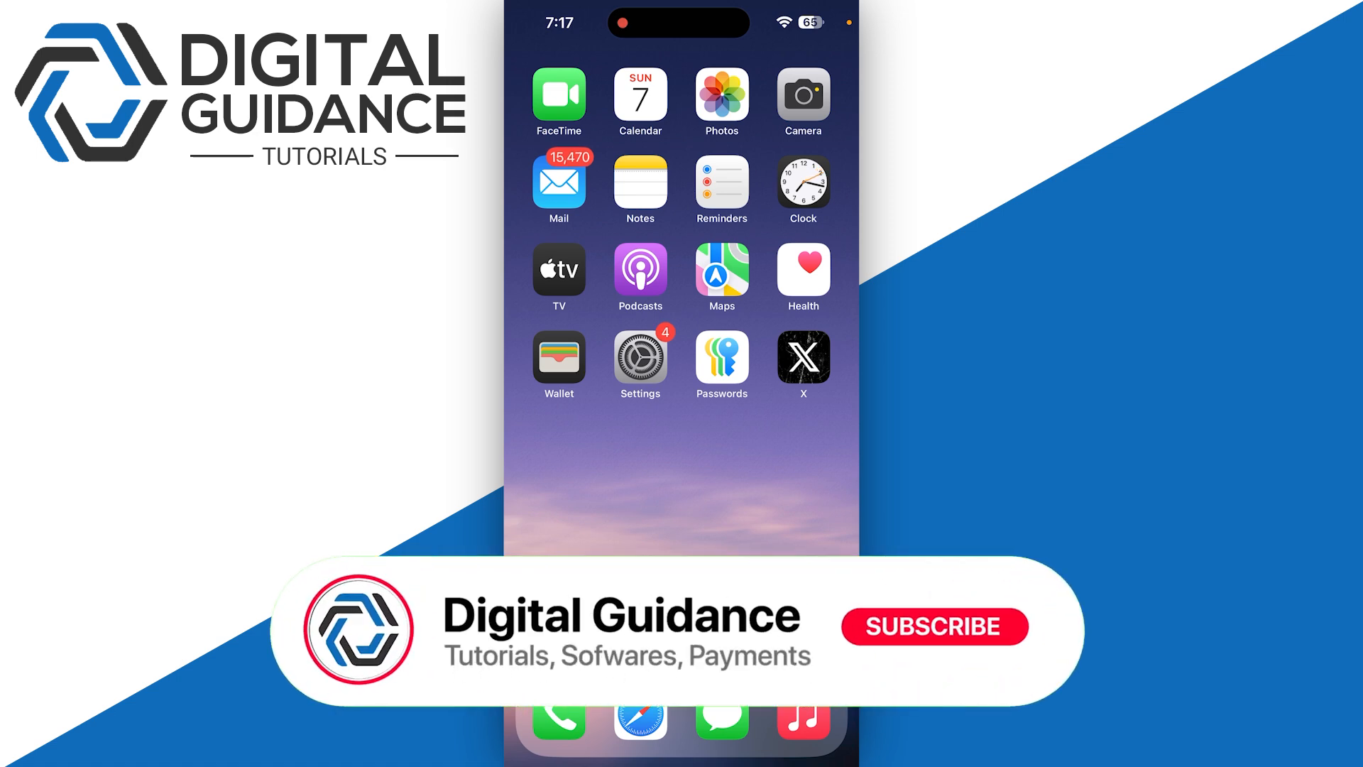
click(933, 626)
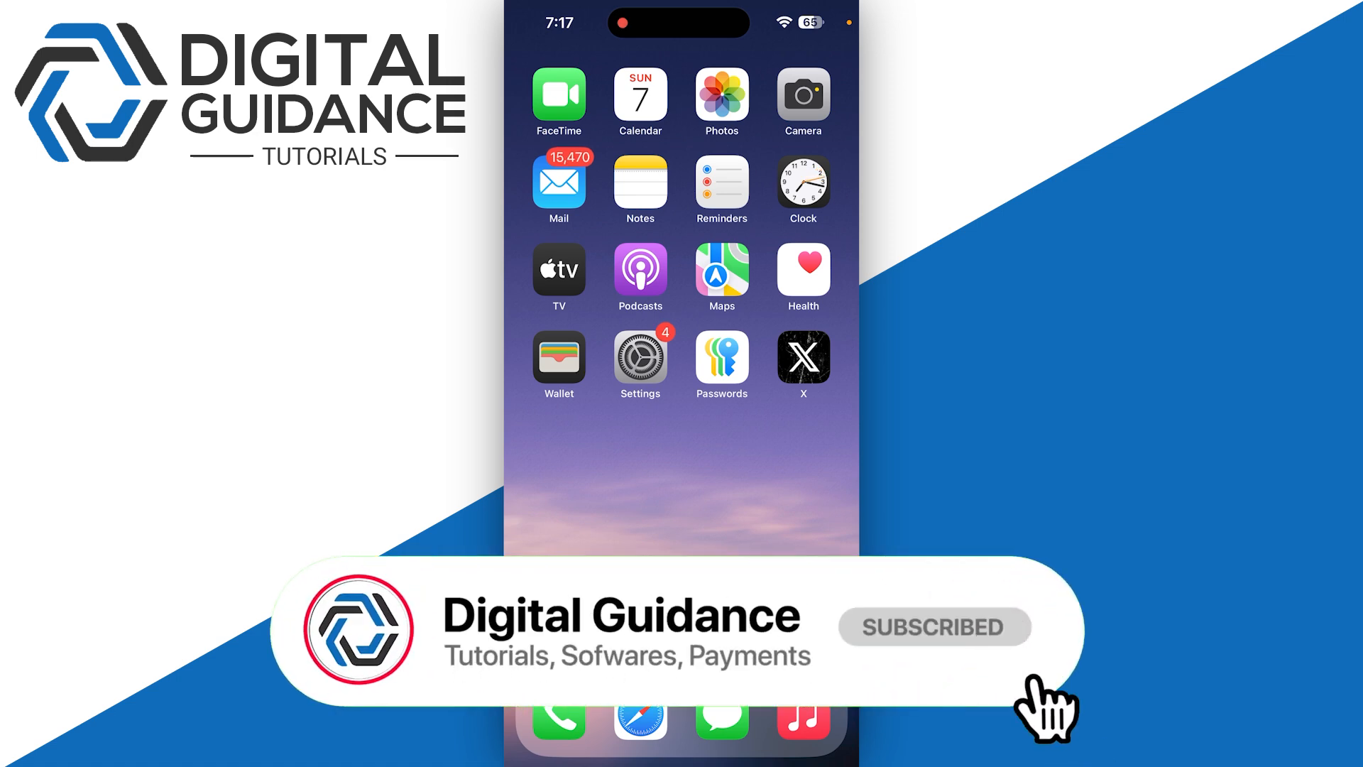